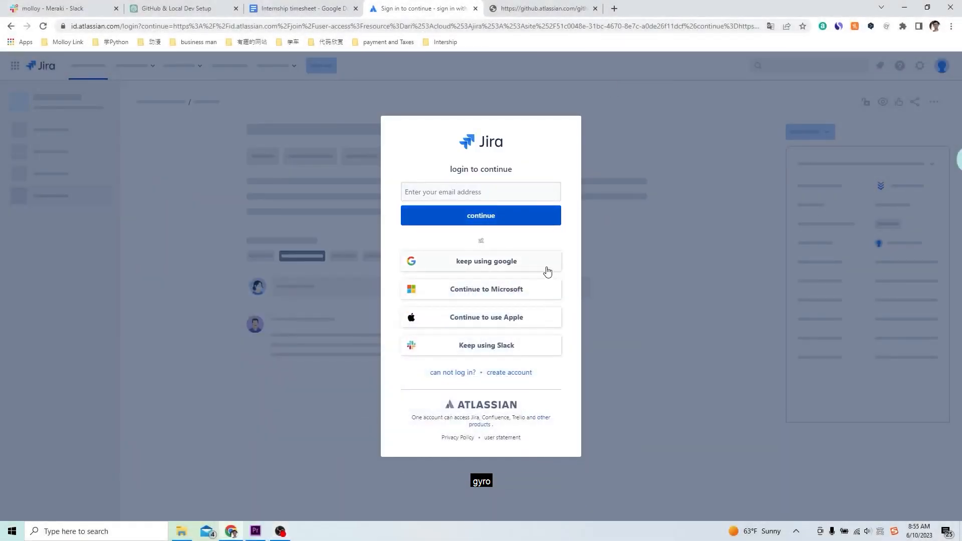
# Step: Sign in to Jira through 'Continue with Google' using the school Google account
pyautogui.click(480, 261)
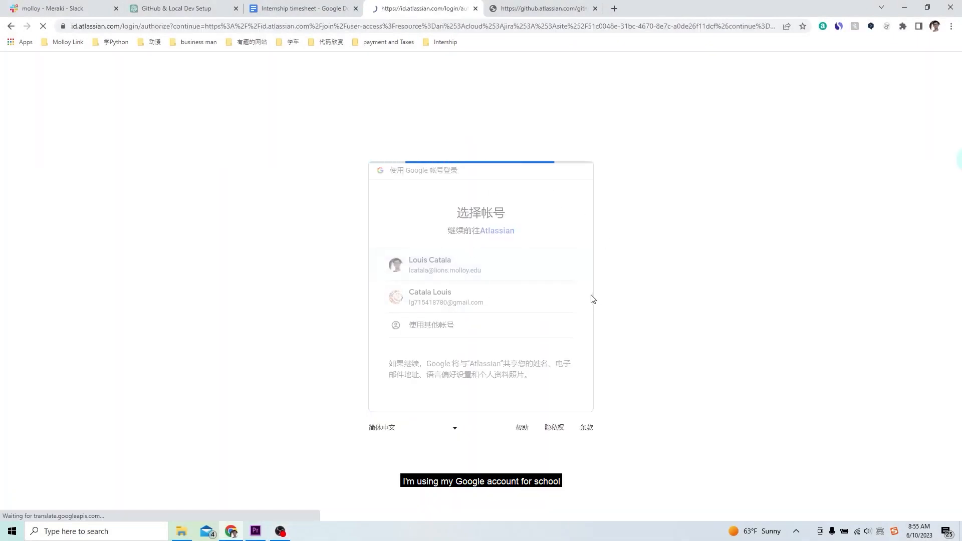
pyautogui.click(430, 264)
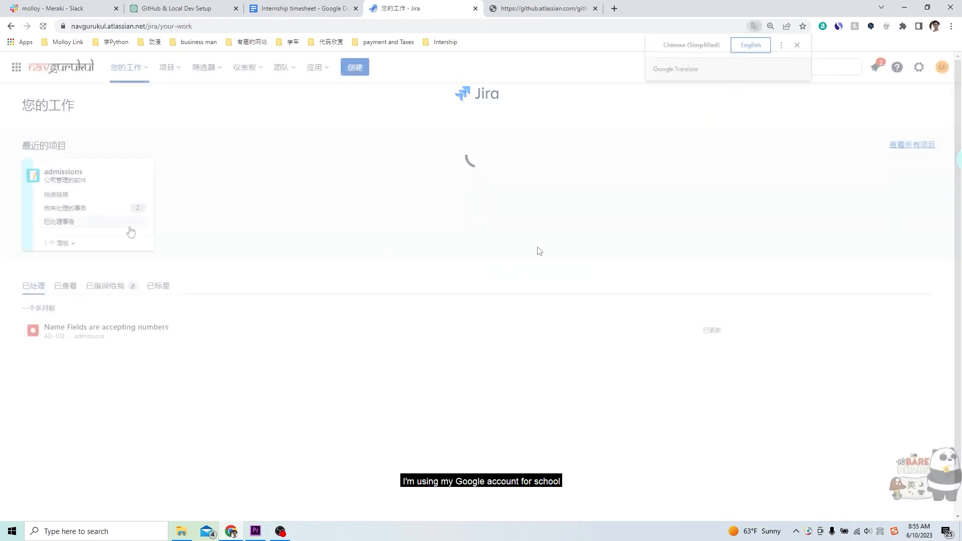
# Step: Switch the page to English and enter the admissions project from recent projects
pyautogui.click(750, 45)
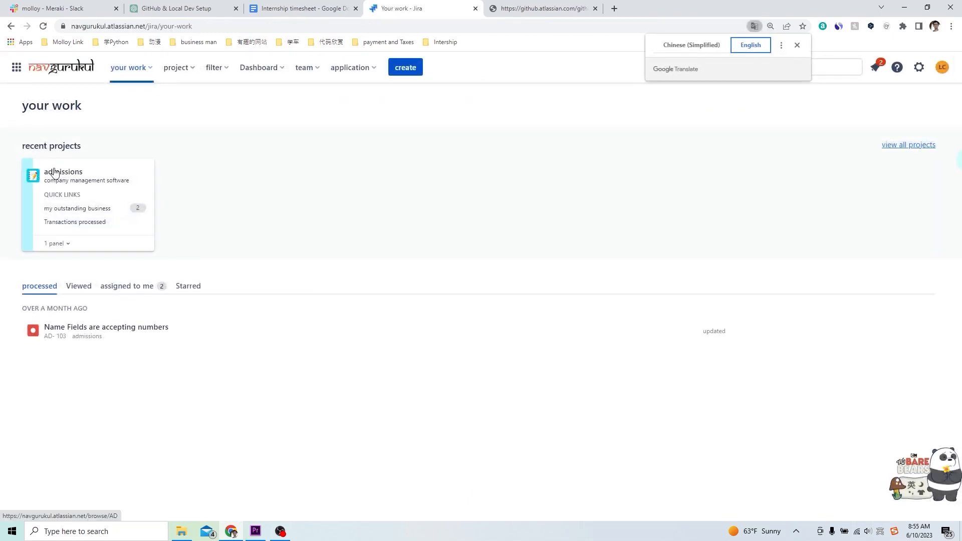
pyautogui.click(62, 171)
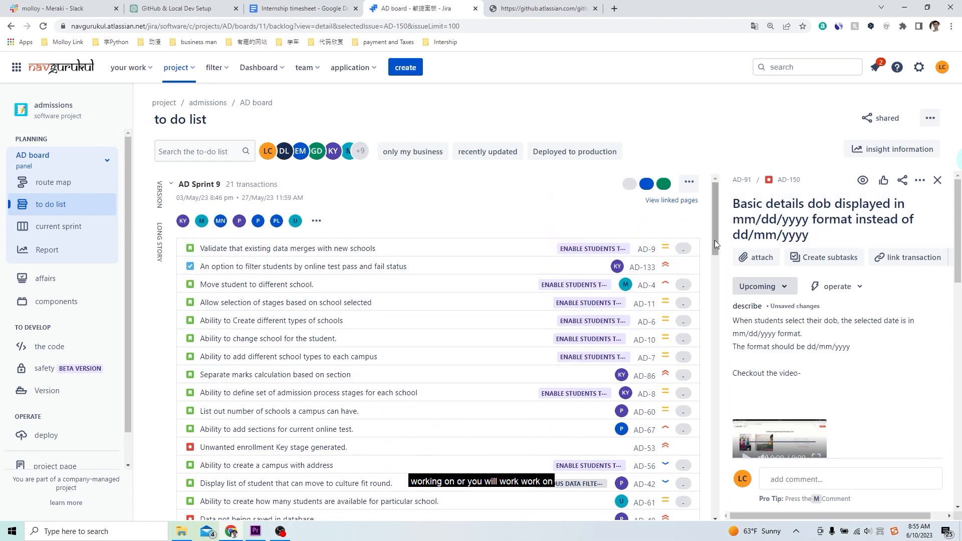
# Step: Locate bug AD-150 in the to-do list and bring up its details panel
pyautogui.scroll(-3)
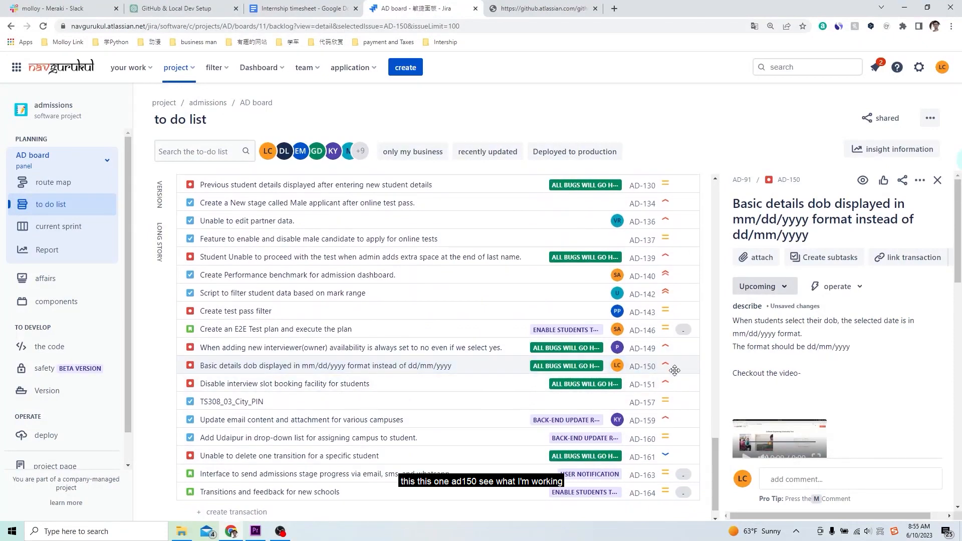
pyautogui.click(325, 365)
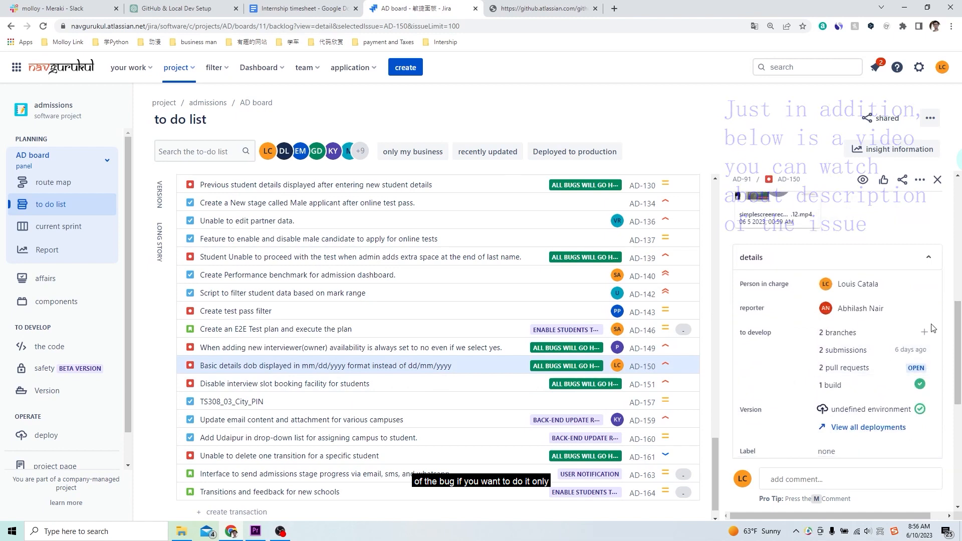
# Step: Under Details > Development, add a branch for AD-150 via 'Create a branch in GitHub'
pyautogui.scroll(-3)
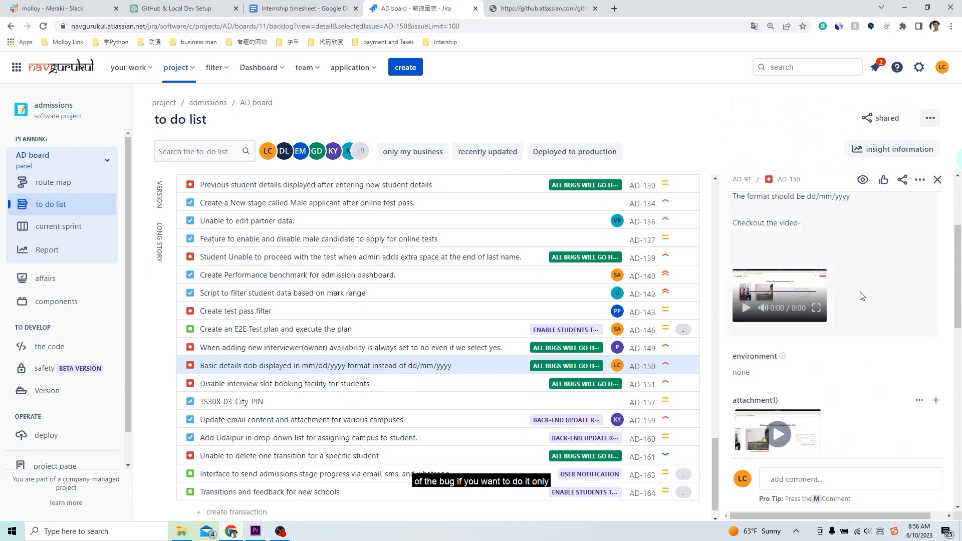
pyautogui.scroll(-3)
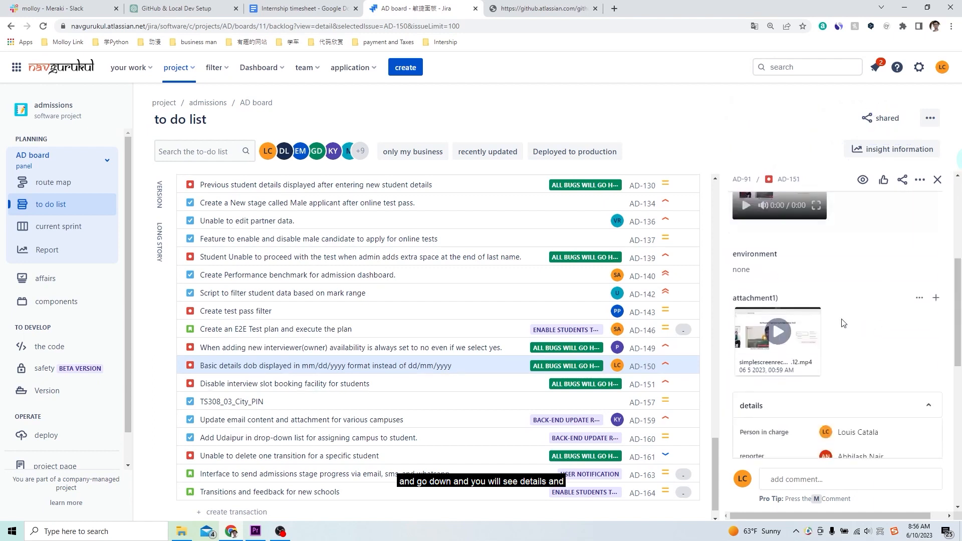
pyautogui.scroll(-3)
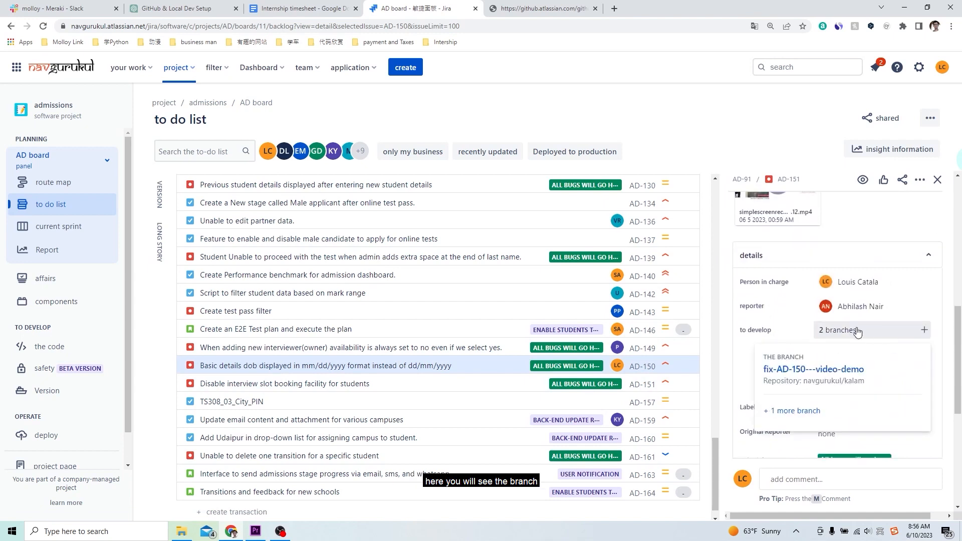
pyautogui.moveTo(924, 330)
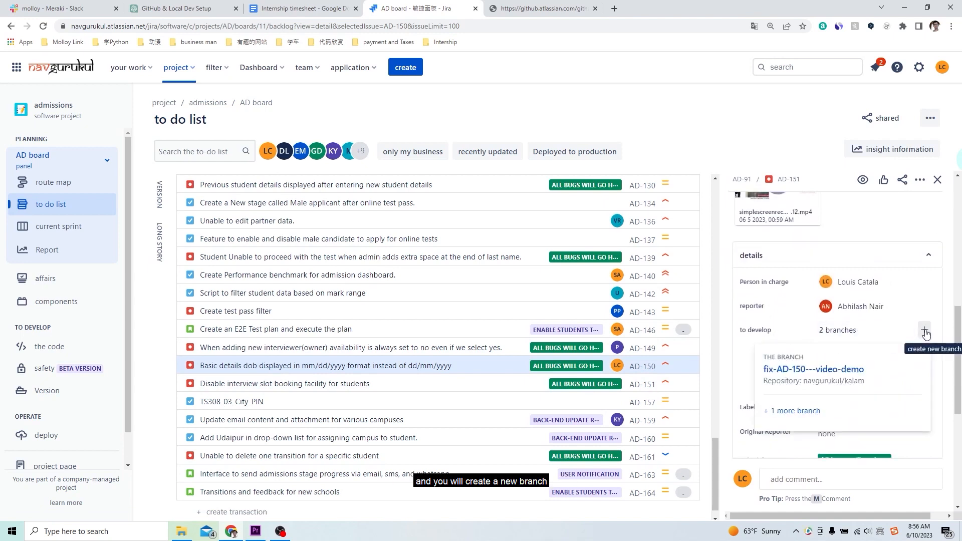
pyautogui.click(924, 330)
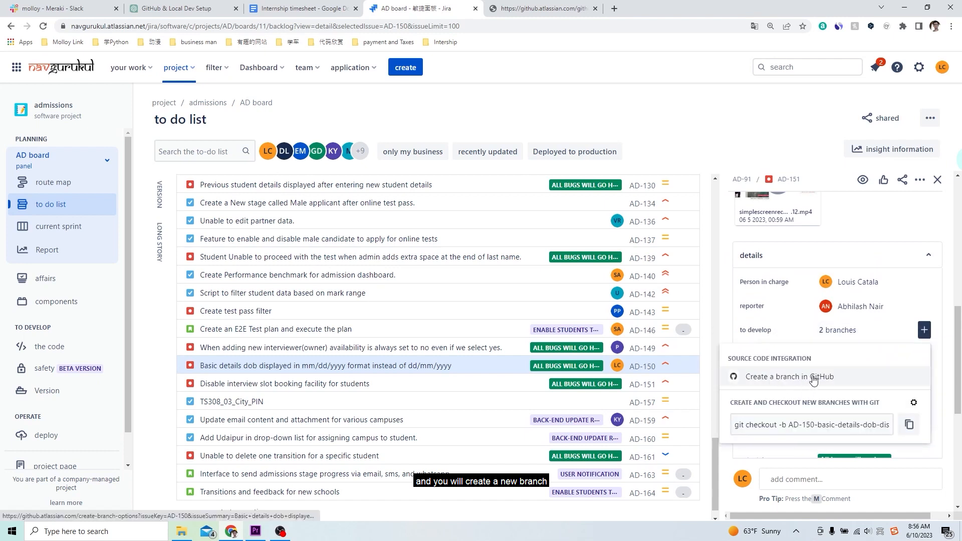
pyautogui.click(790, 377)
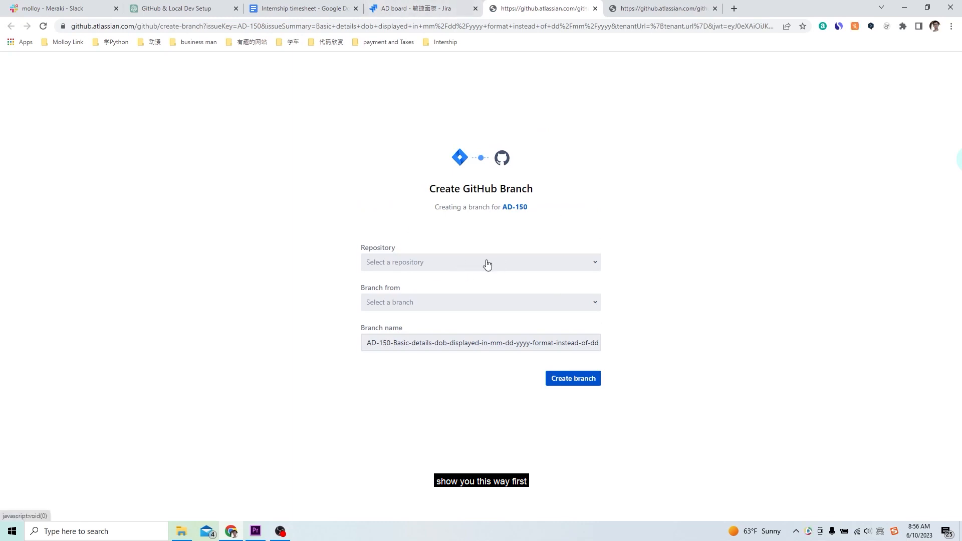
# Step: Choose navgurukul/kalam as repository and TestThatWork2 as the source branch
pyautogui.click(480, 262)
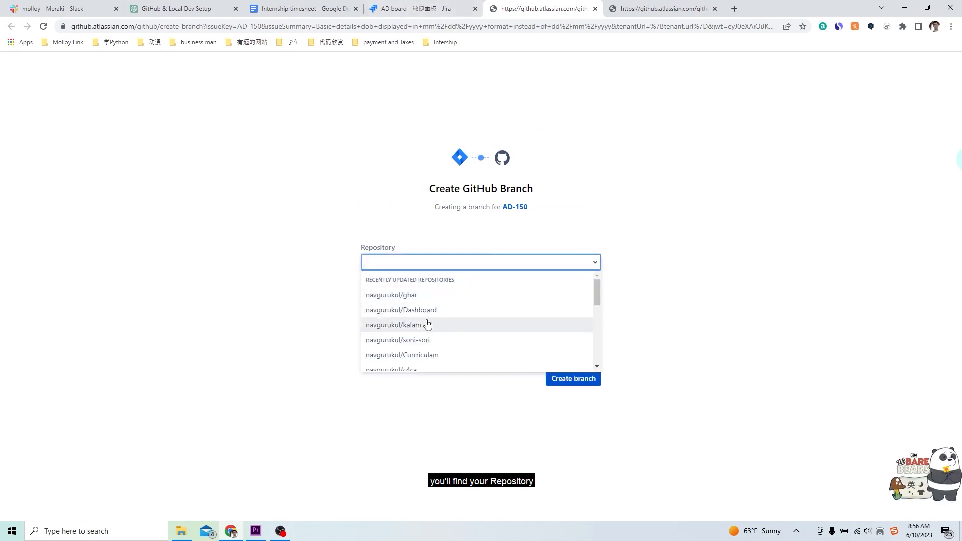
pyautogui.click(412, 325)
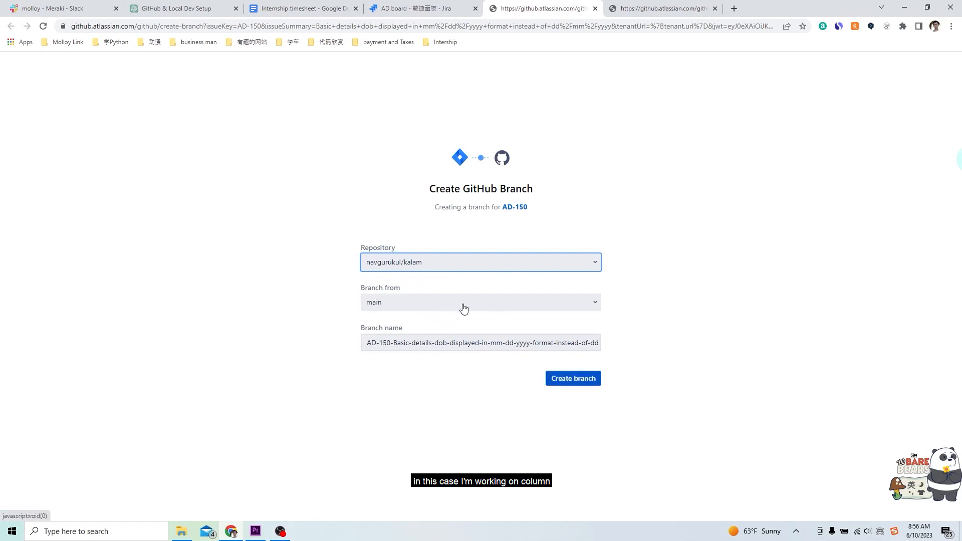
pyautogui.click(481, 302)
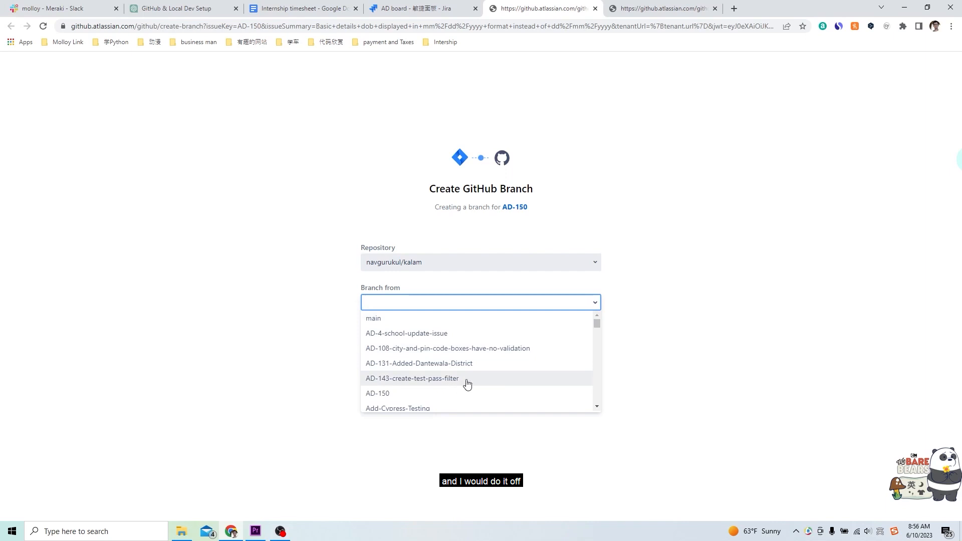
pyautogui.write('Tes')
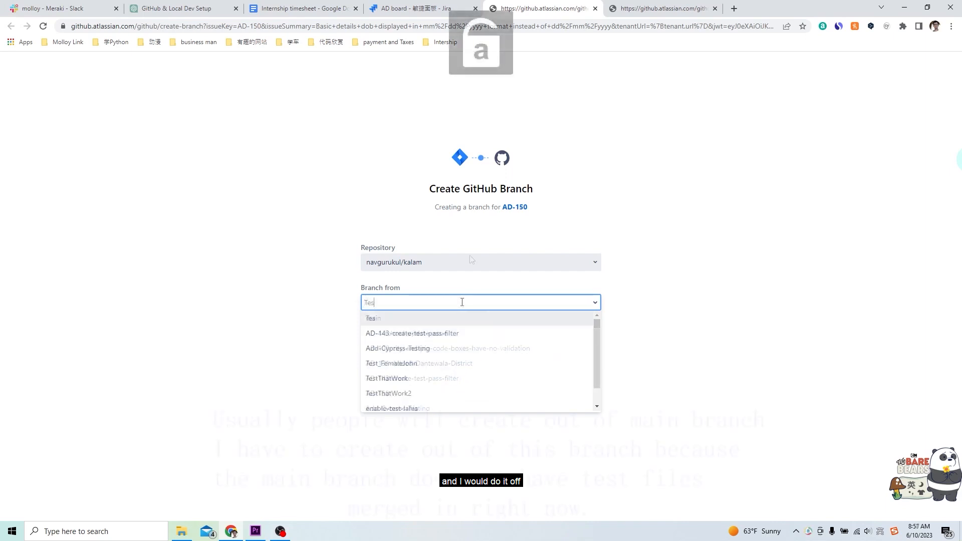
pyautogui.click(389, 393)
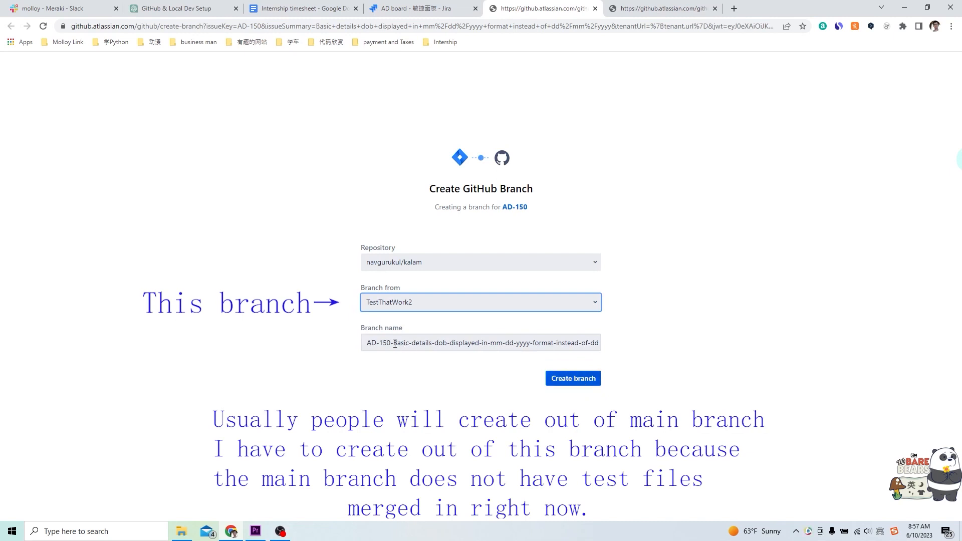
# Step: Replace the suggested branch name with a short 'AD-150-' name and create the branch
pyautogui.tripleClick(480, 343)
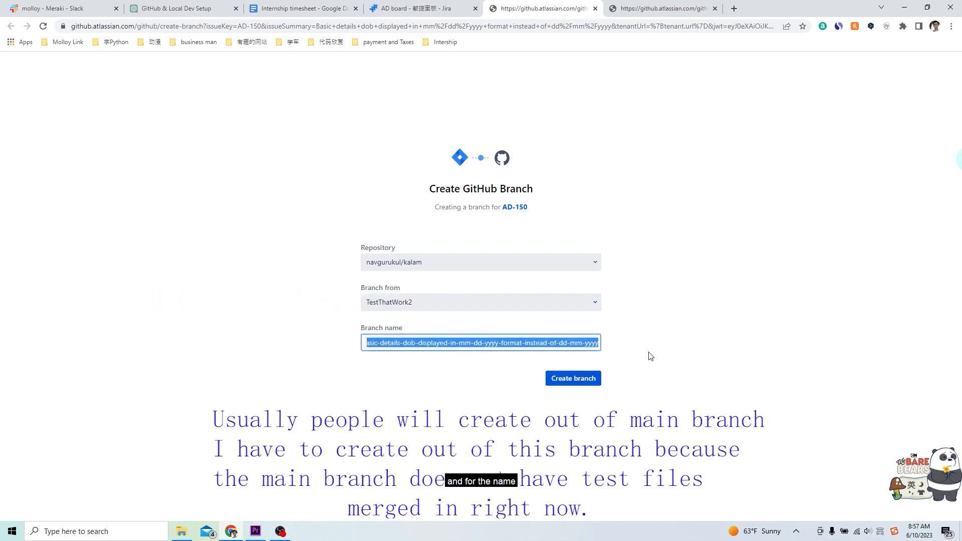
pyautogui.write('AD-150-')
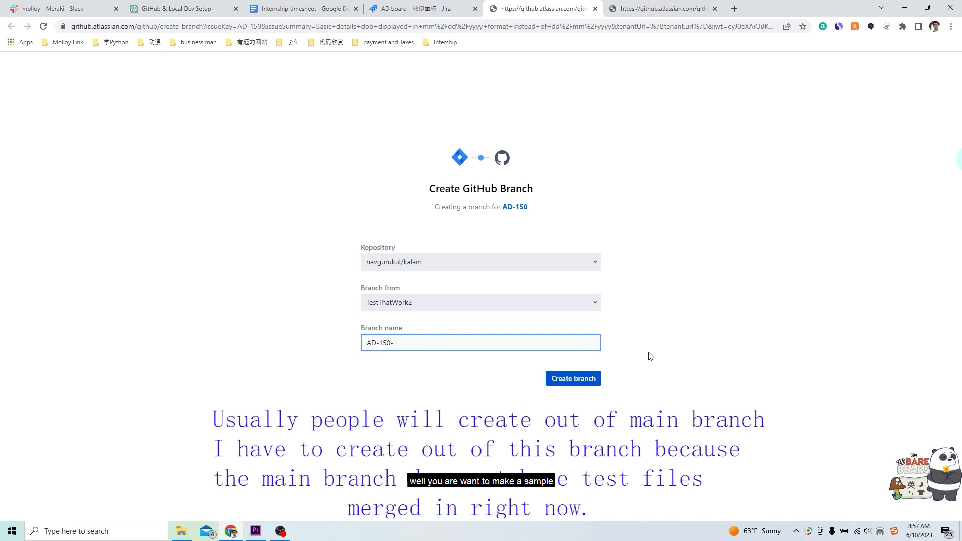
pyautogui.press('Backspace')
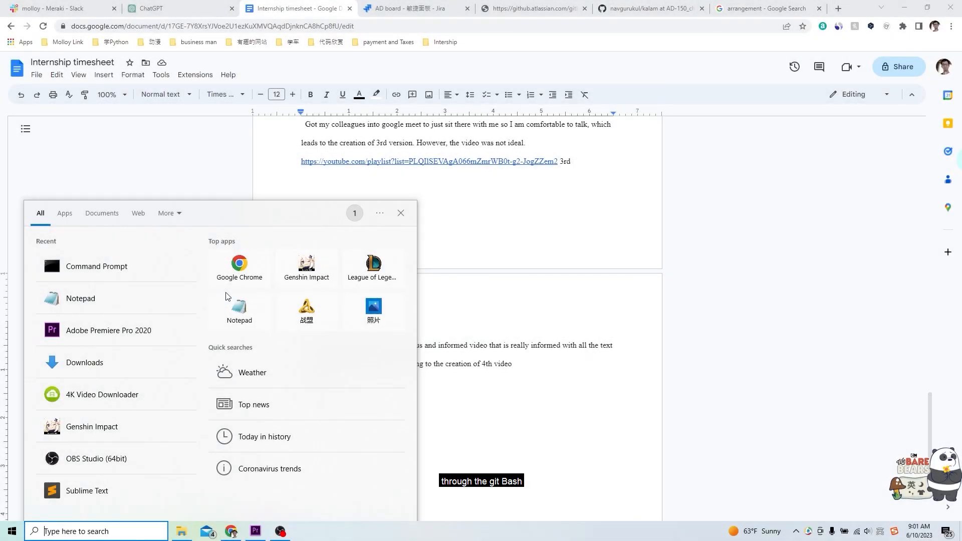
# Step: Launch Git Bash from the Windows search
pyautogui.write('git bas')
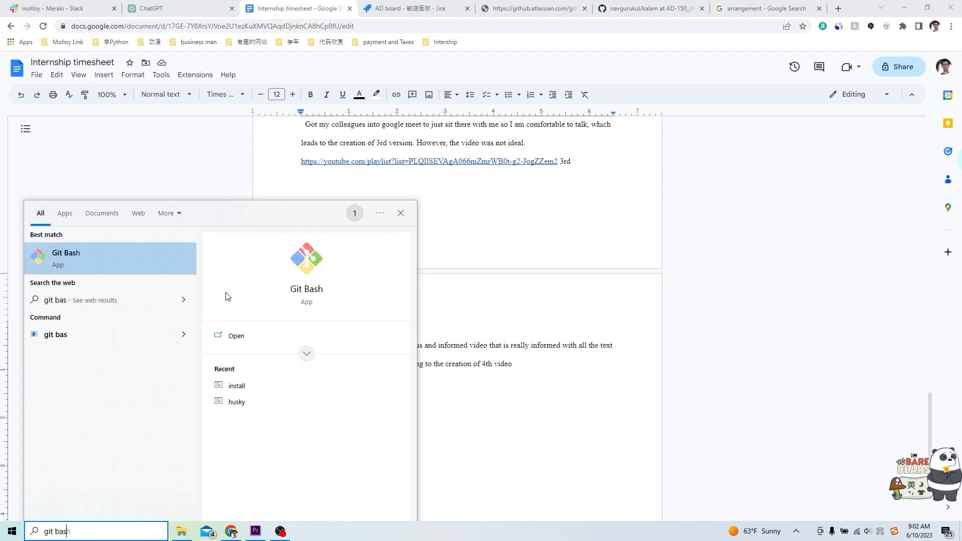
pyautogui.click(236, 336)
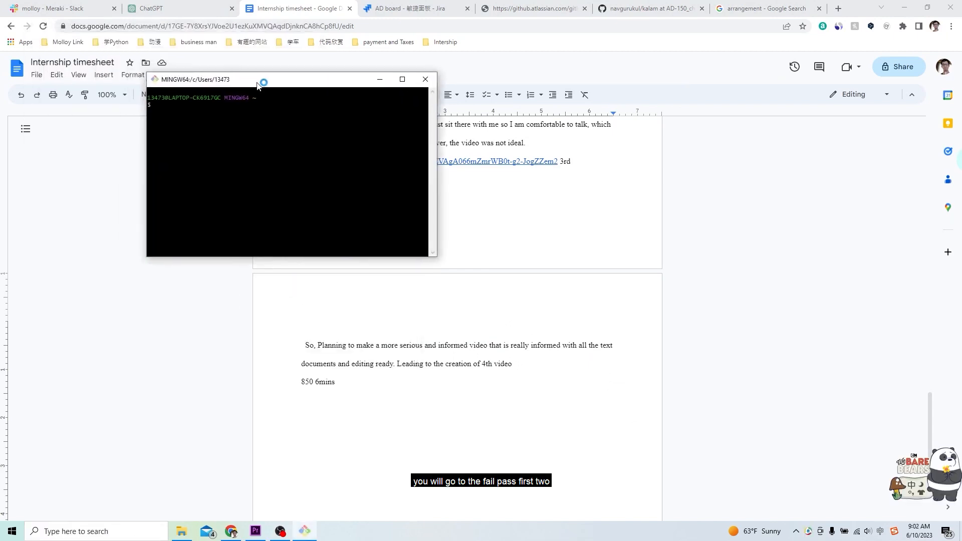
# Step: Change directory into the local kalam repository under documents/Github
pyautogui.write('cd c')
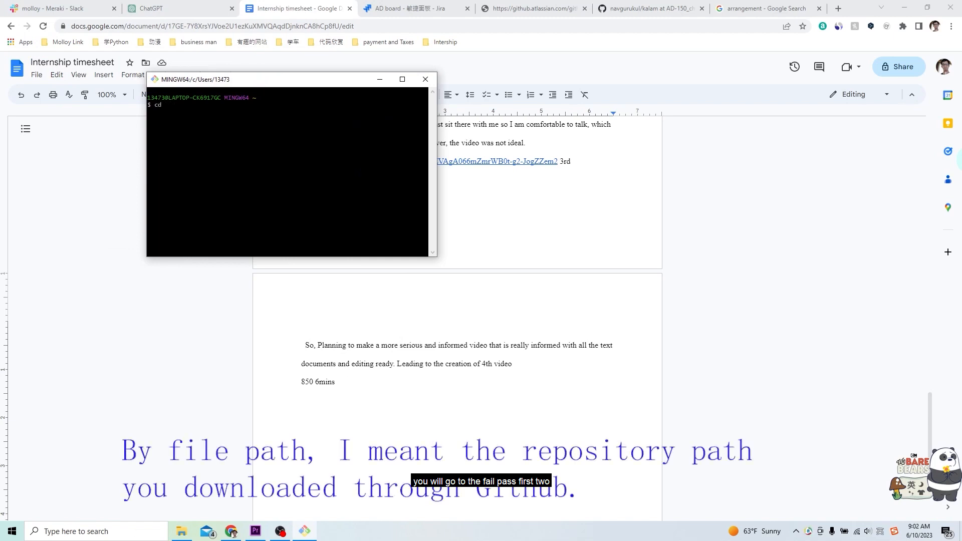
pyautogui.write('documents/Github/kalam')
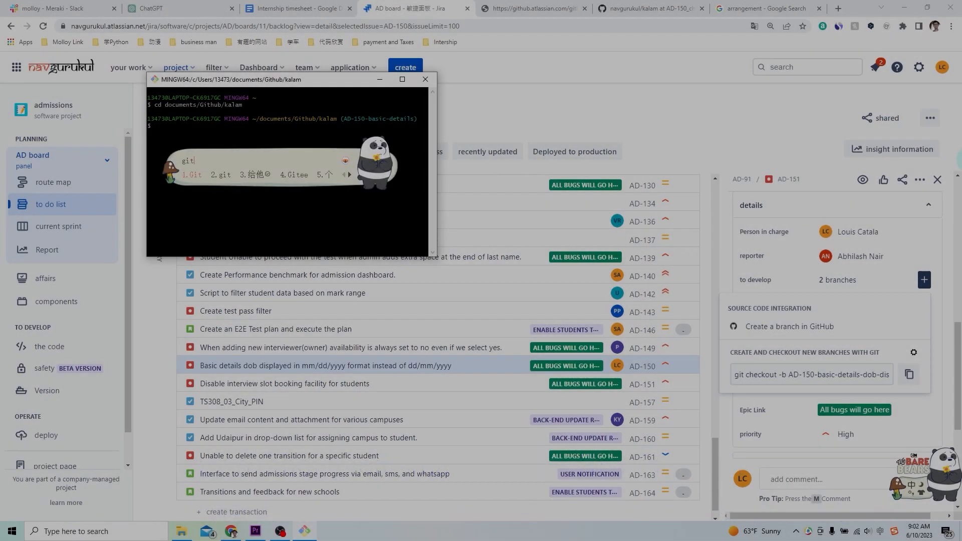
# Step: Compose 'git checkout -b AD-150-basic' to create and switch to the new branch
pyautogui.write('git checkout')
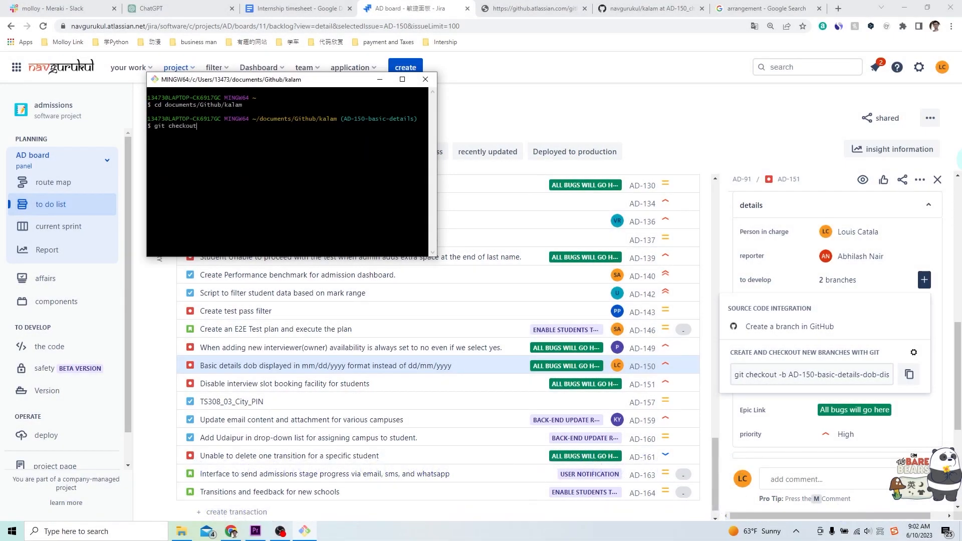
pyautogui.write('-b')
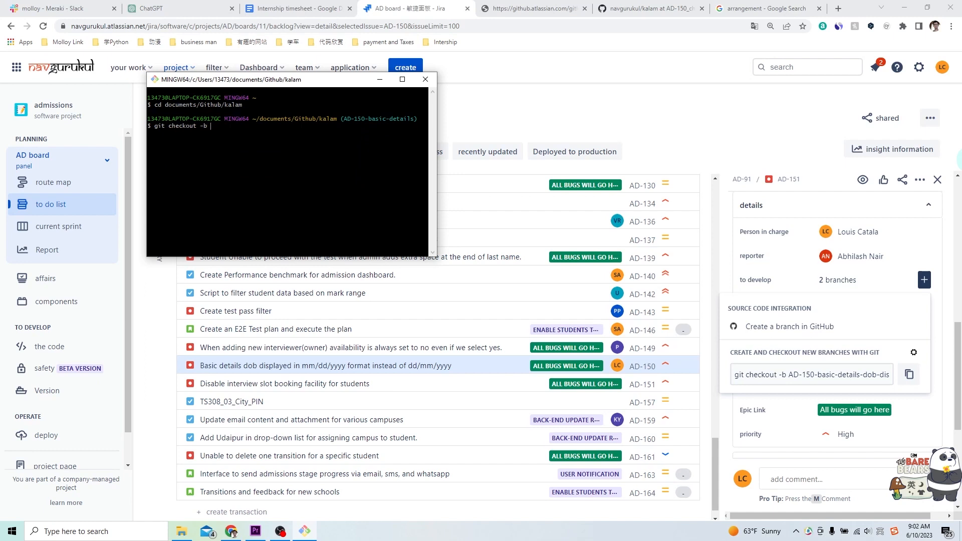
pyautogui.write('AD-150')
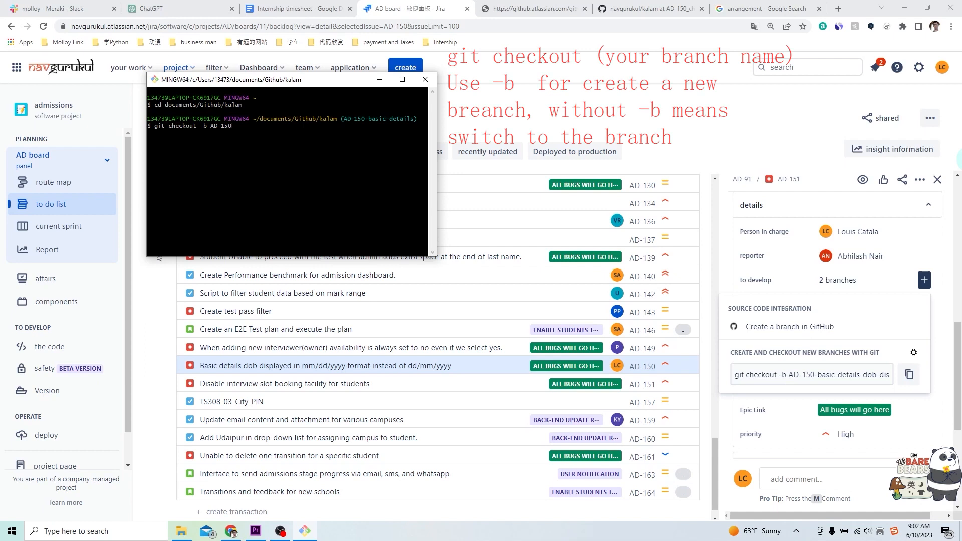
pyautogui.write('-')
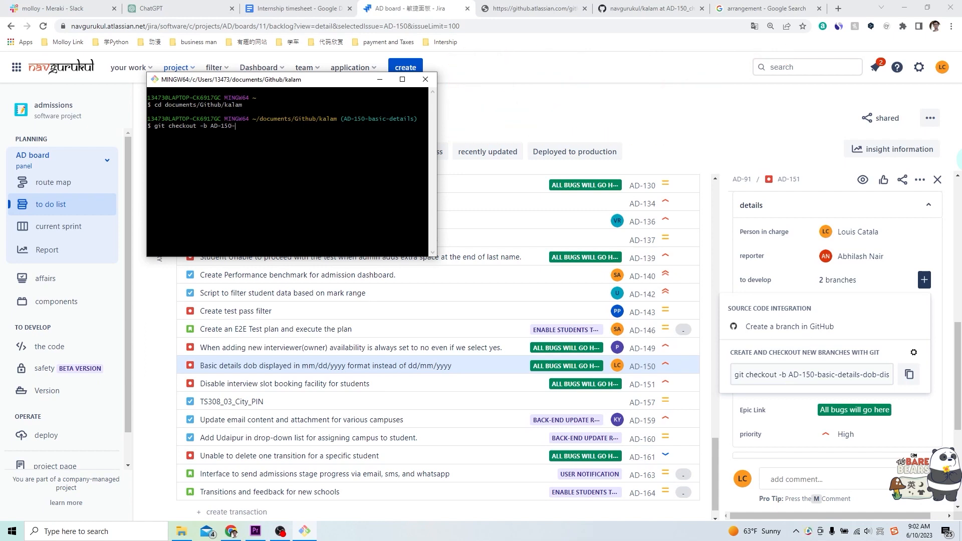
pyautogui.write('basic')
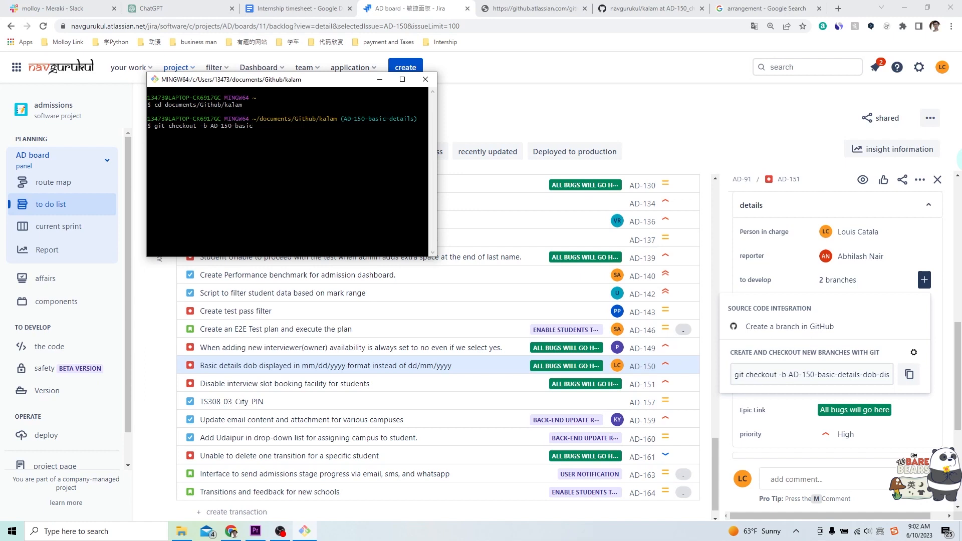